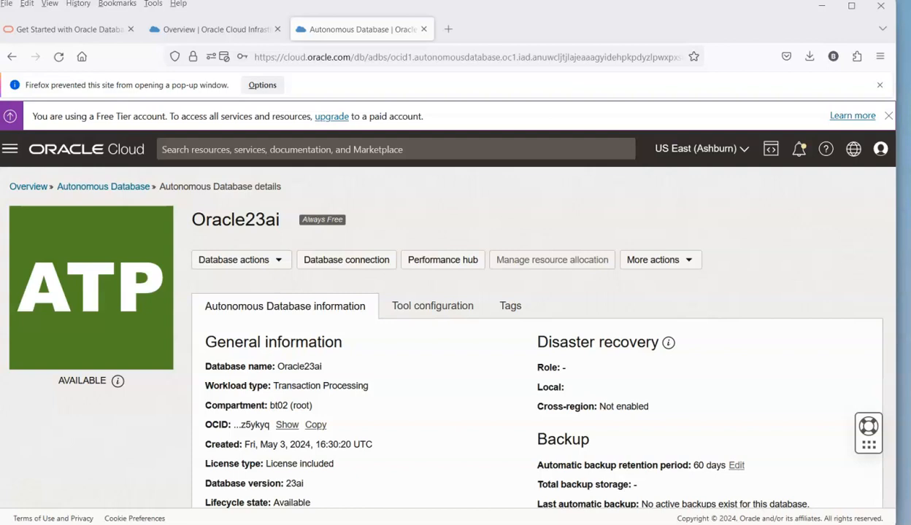
mouse_move(159, 403)
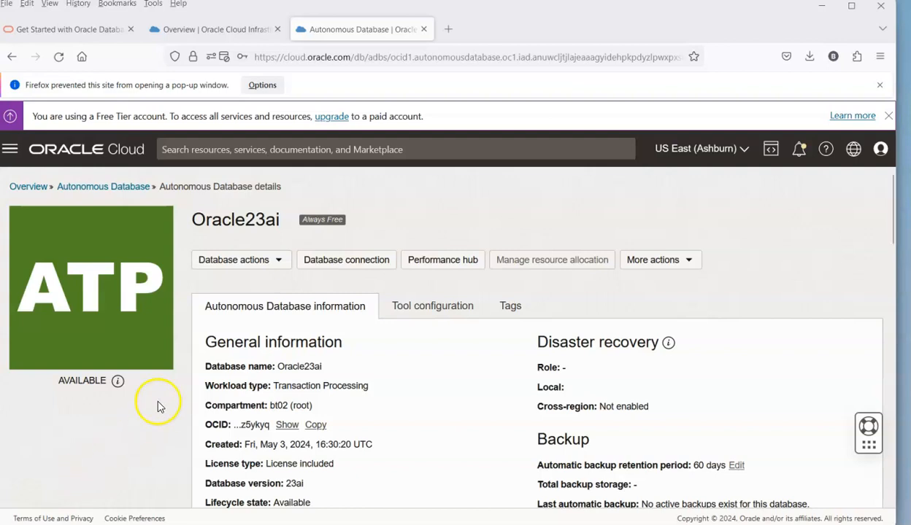
mouse_move(278, 261)
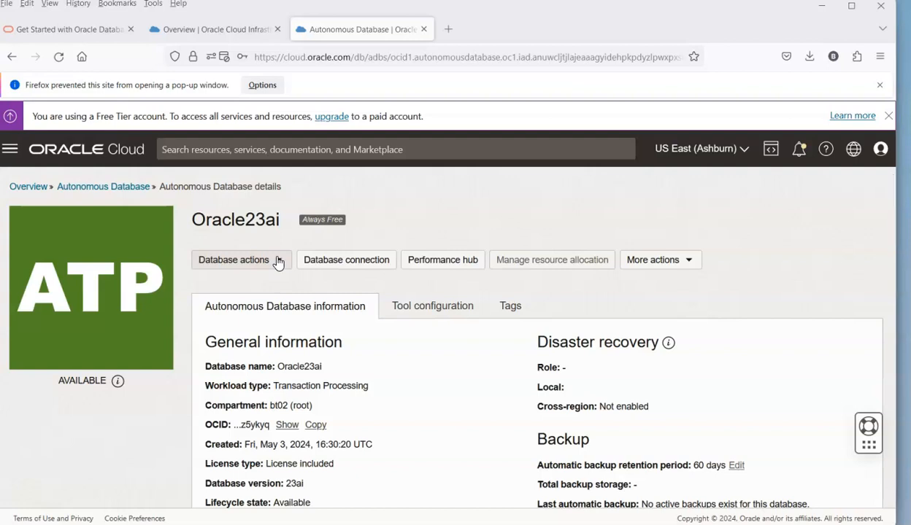
- Show the Database actions options for the Oracle23ai Autonomous Database
click(234, 260)
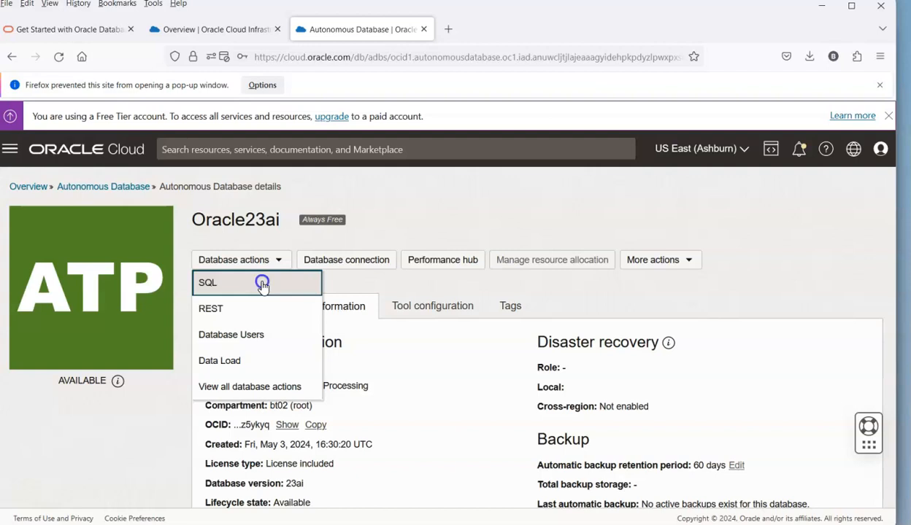
- Launch the SQL worksheet as ADMIN and view the signed-in account menu
click(208, 283)
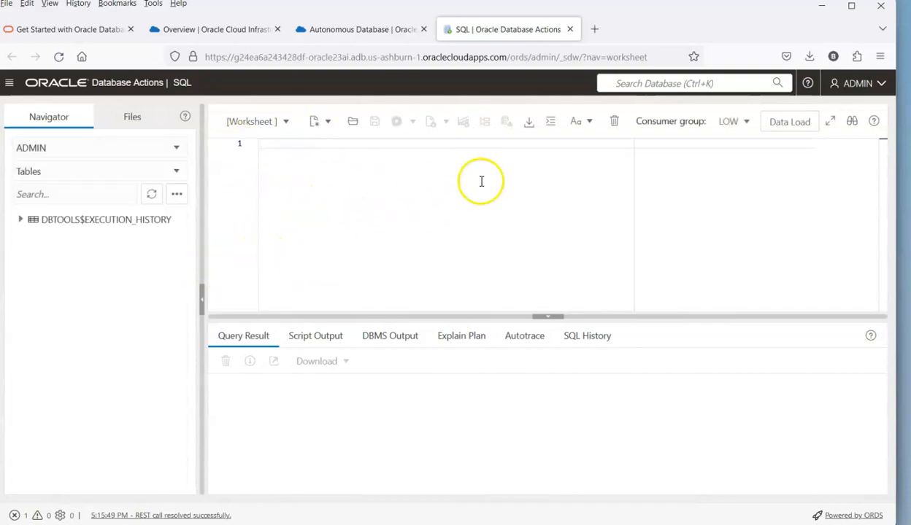
mouse_move(406, 165)
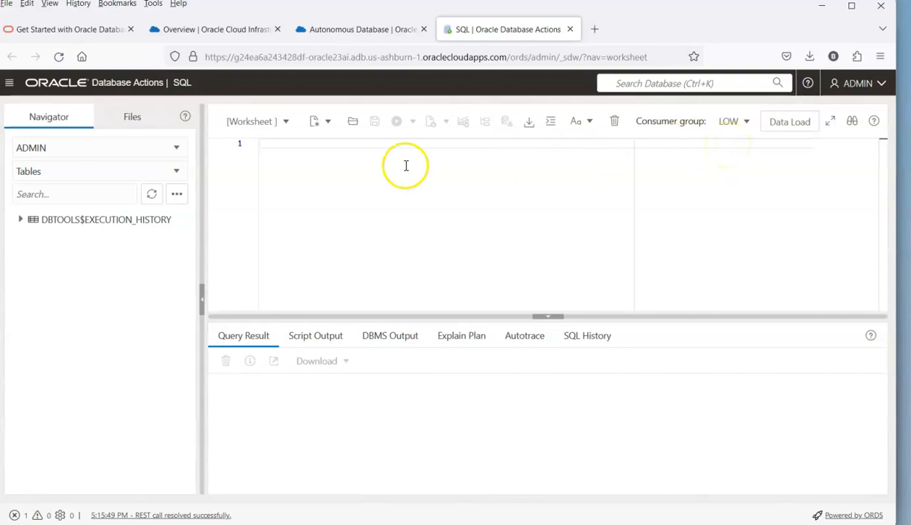
mouse_move(247, 156)
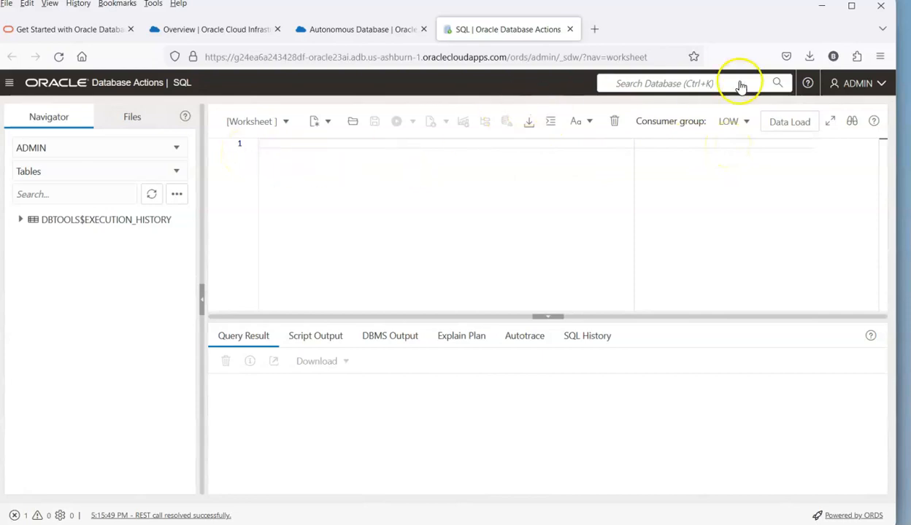
click(864, 82)
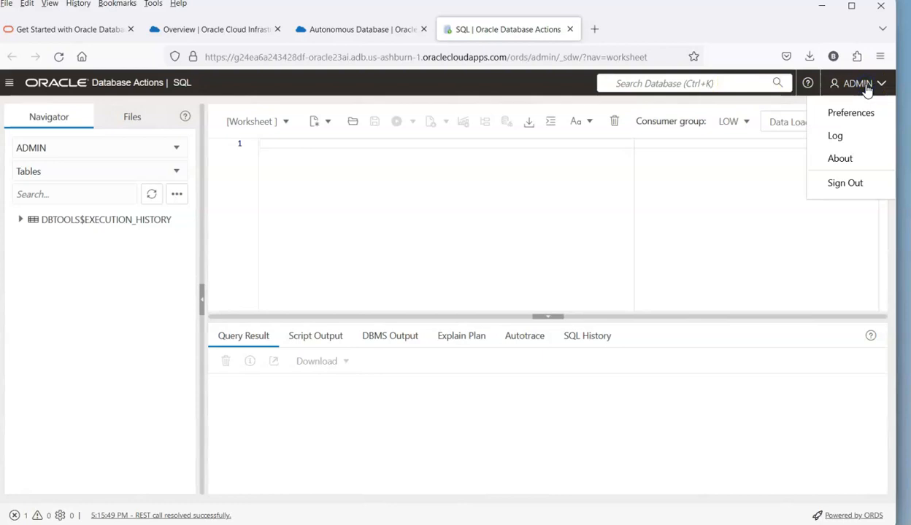
mouse_move(671, 141)
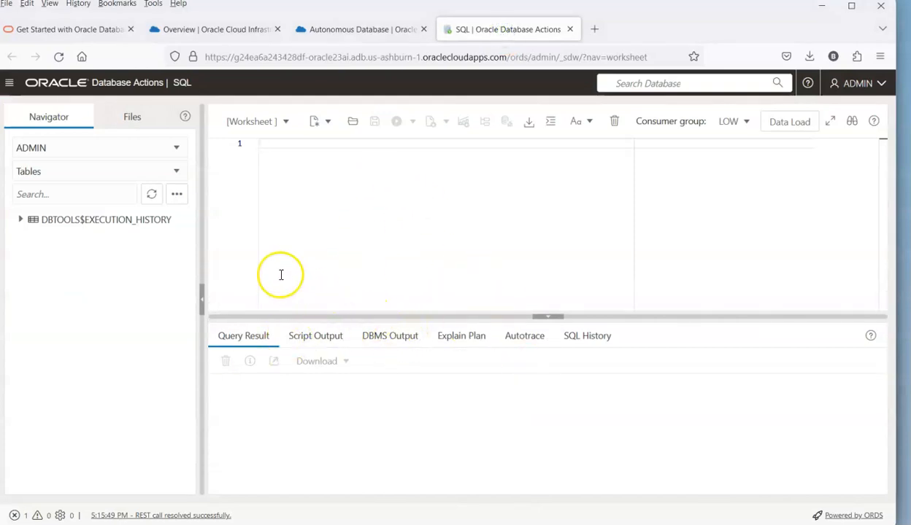
mouse_move(390, 260)
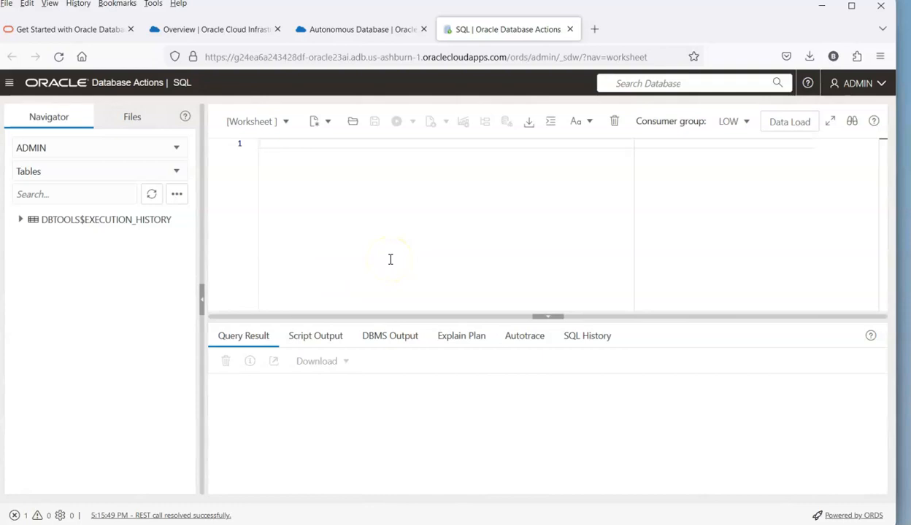
mouse_move(356, 117)
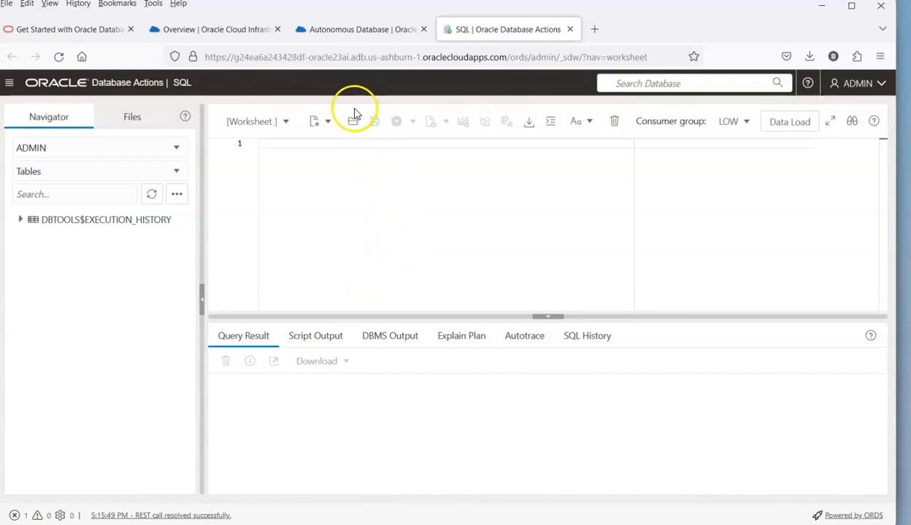
- From the database details page, go to Database Users and review the All Users list
click(359, 29)
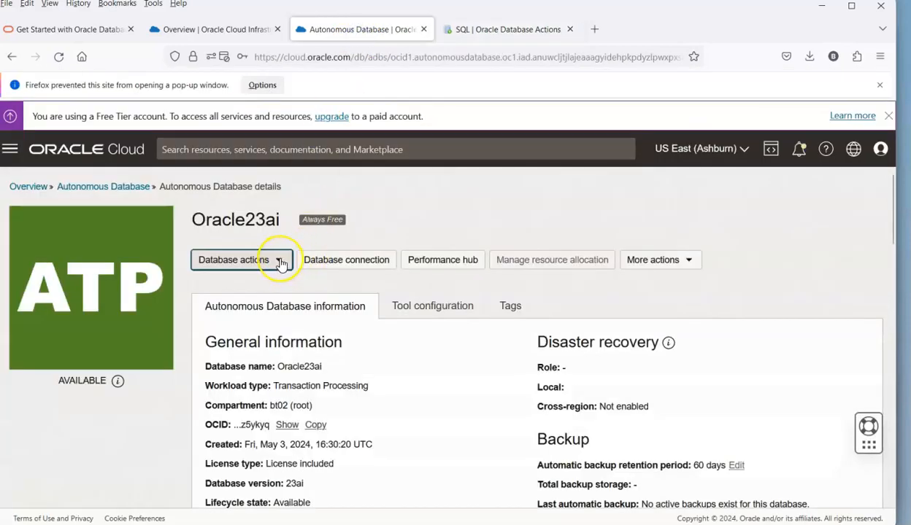
click(241, 259)
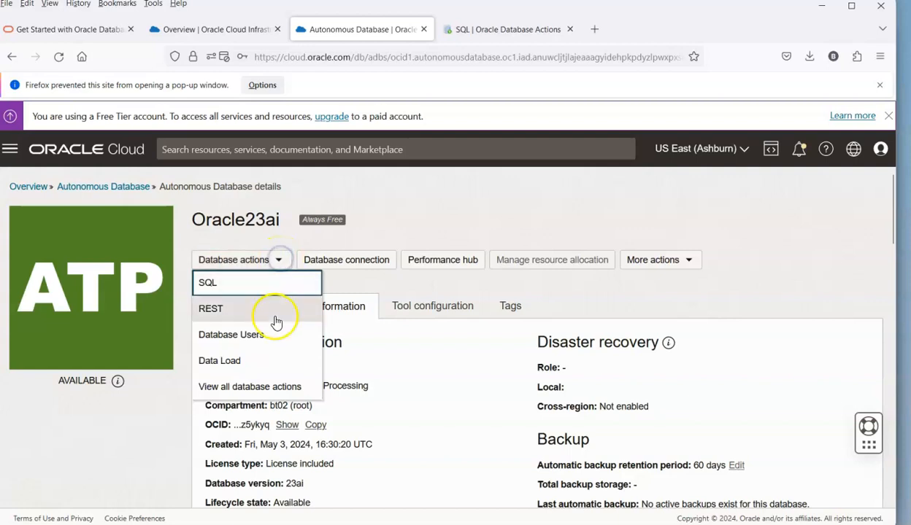
mouse_move(259, 345)
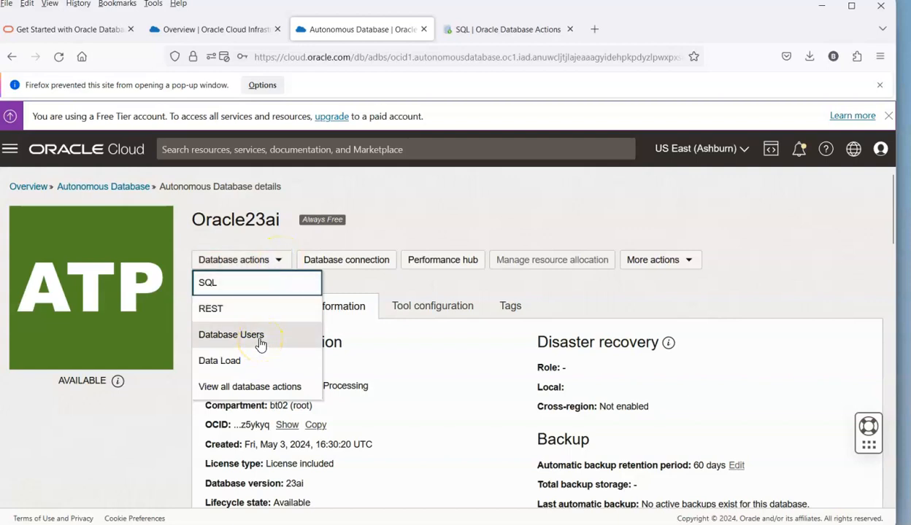
click(231, 335)
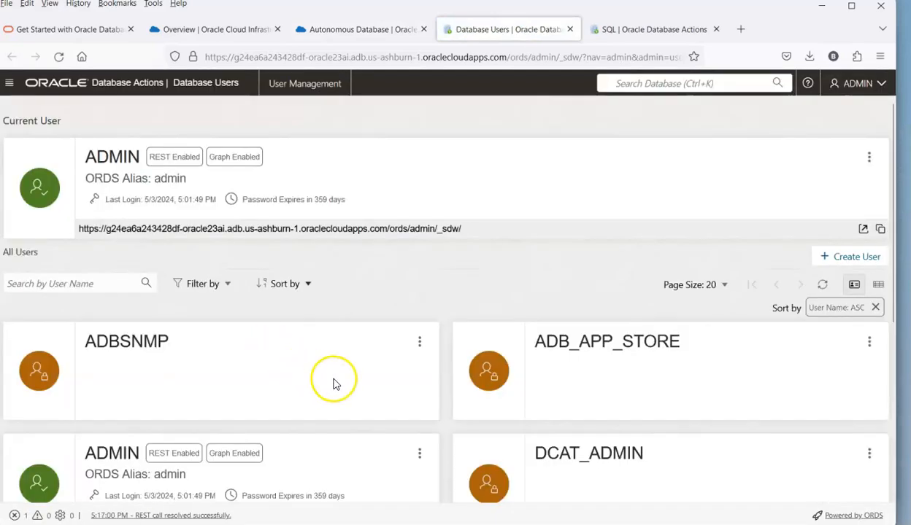
scroll(down, 3)
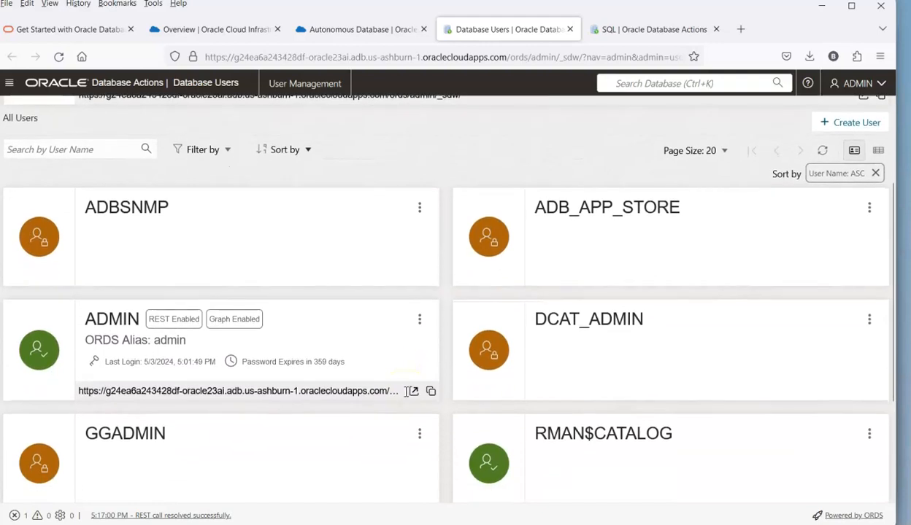
scroll(down, 3)
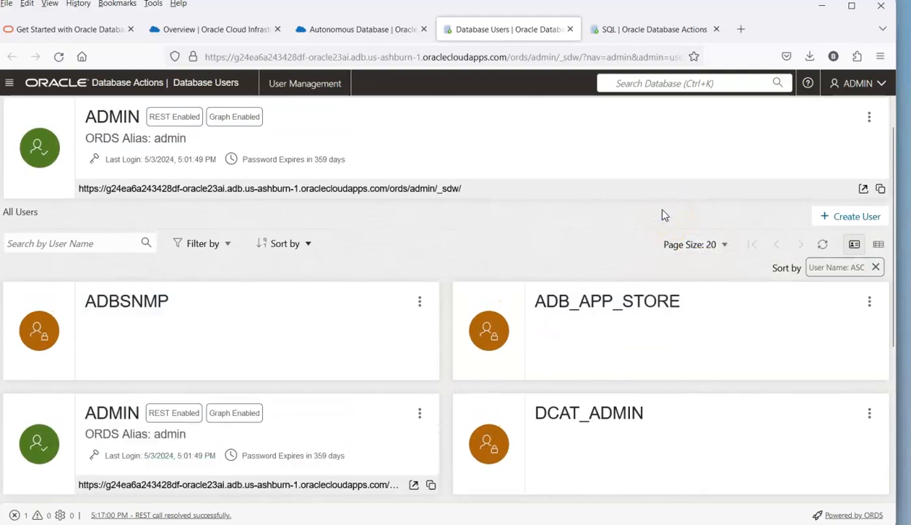
mouse_move(848, 216)
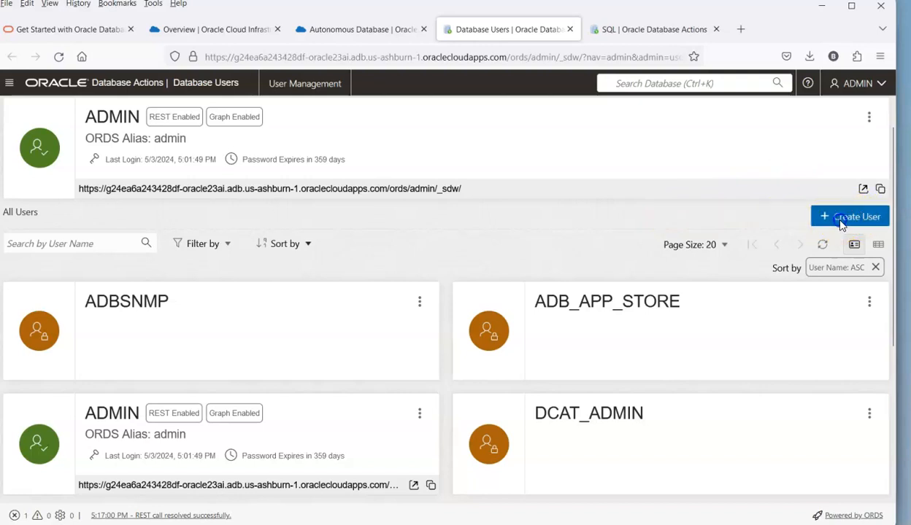
- Start a new user named BRENDAN with its password
click(856, 216)
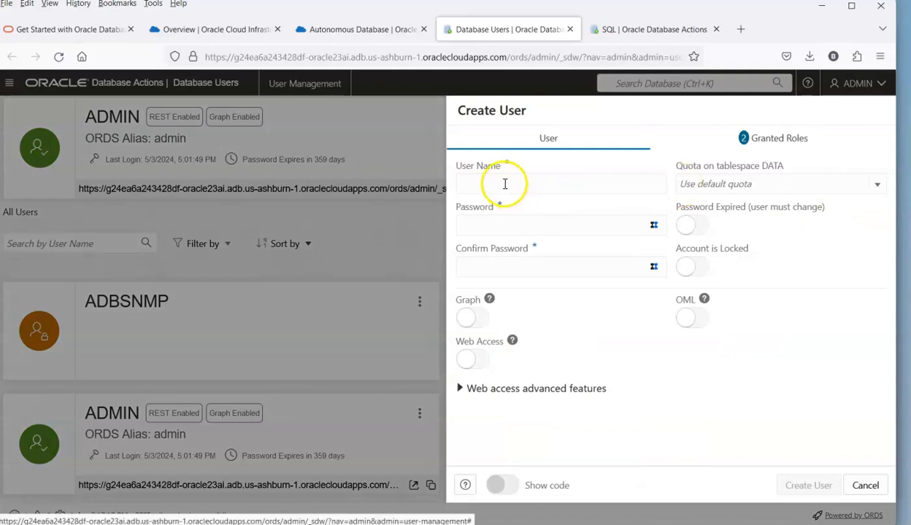
text(BRENDS)
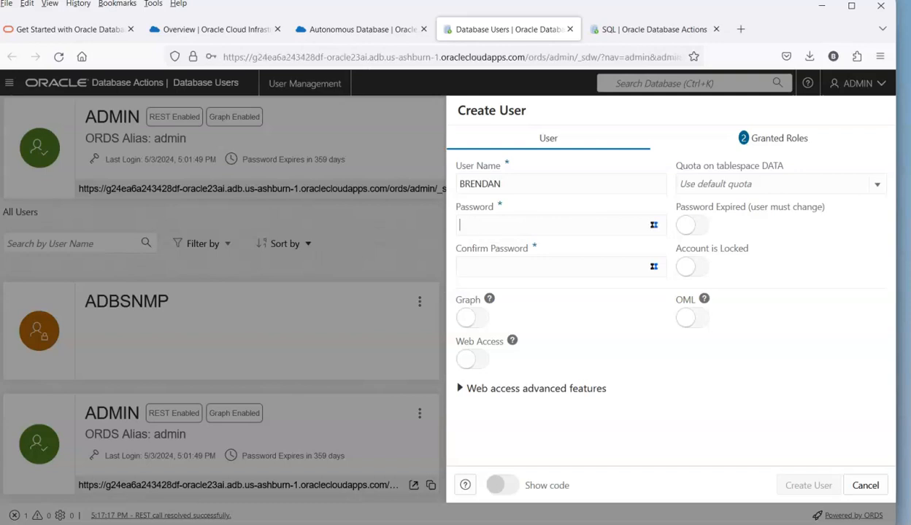
text(••••••)
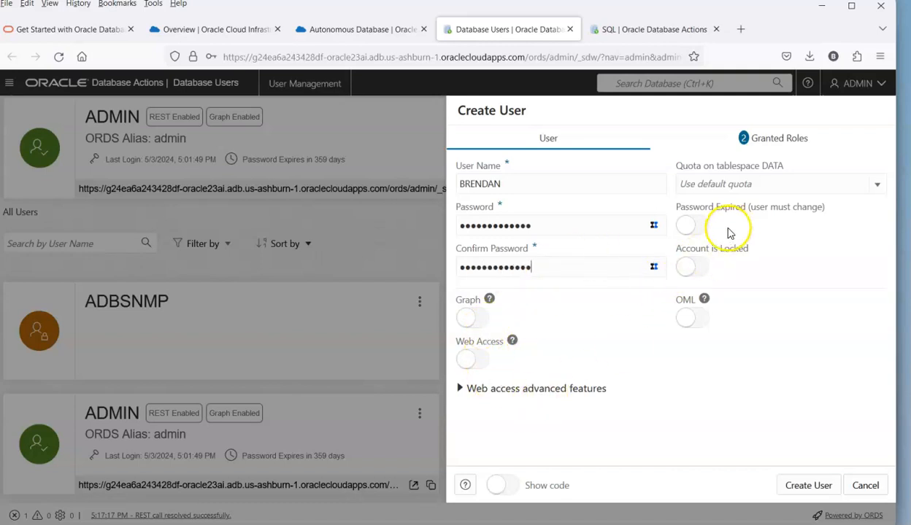
- Set DATA quota to UNLIMITED, enable OML and Graph, and create the user
click(781, 184)
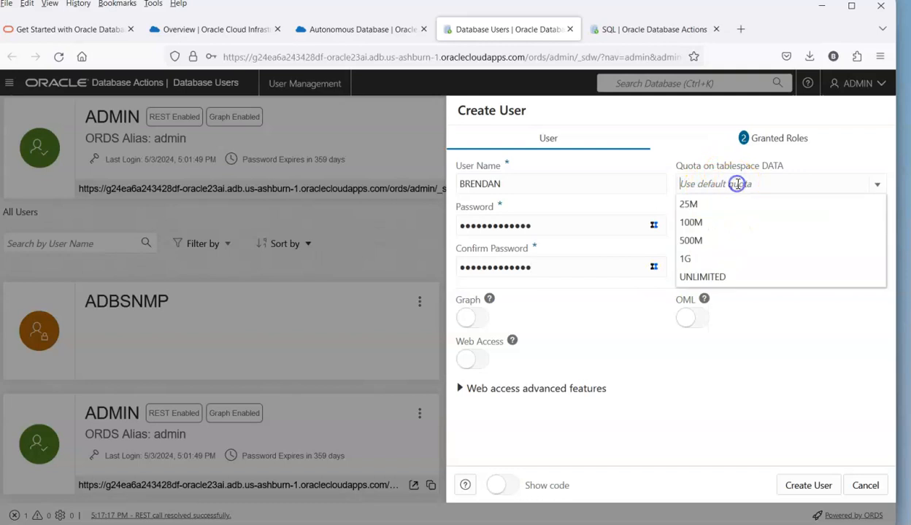
click(702, 277)
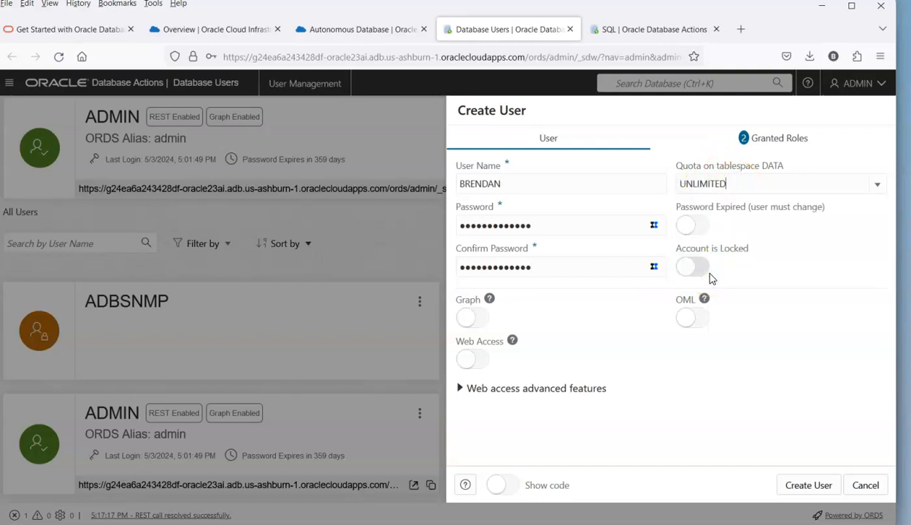
click(690, 318)
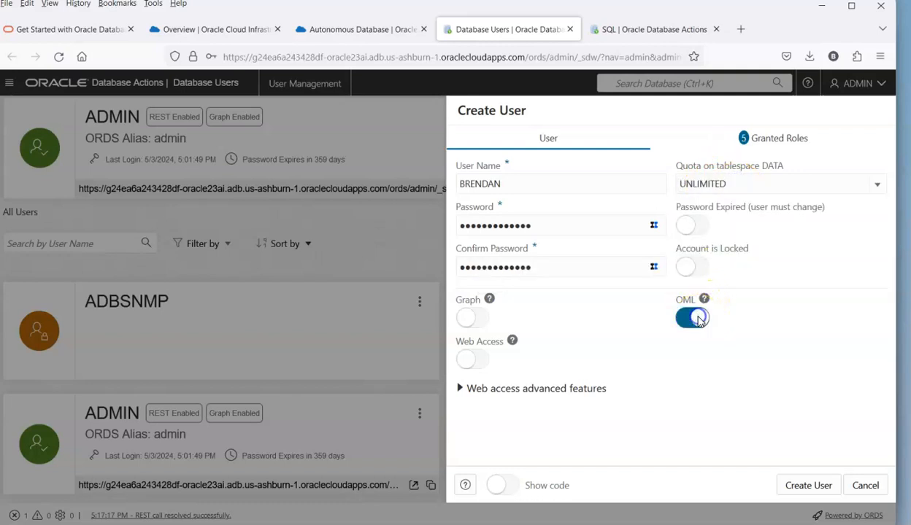
click(472, 318)
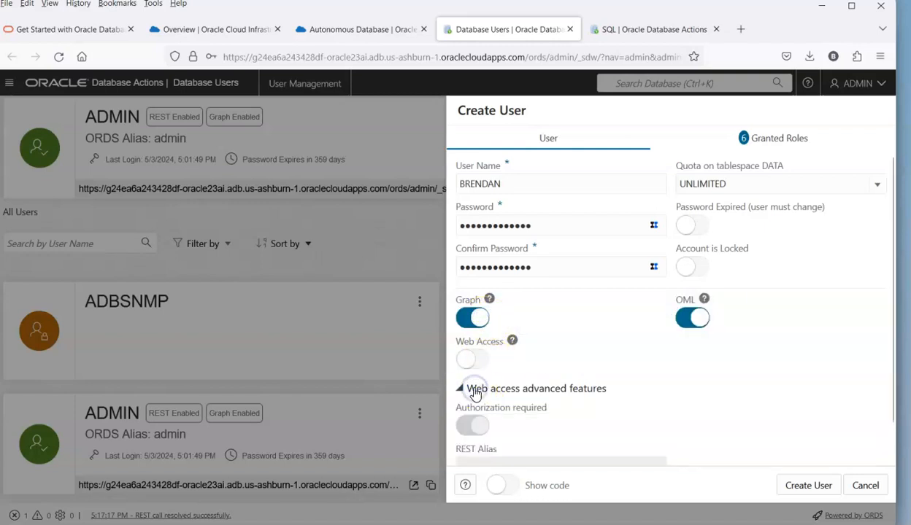
scroll(down, 3)
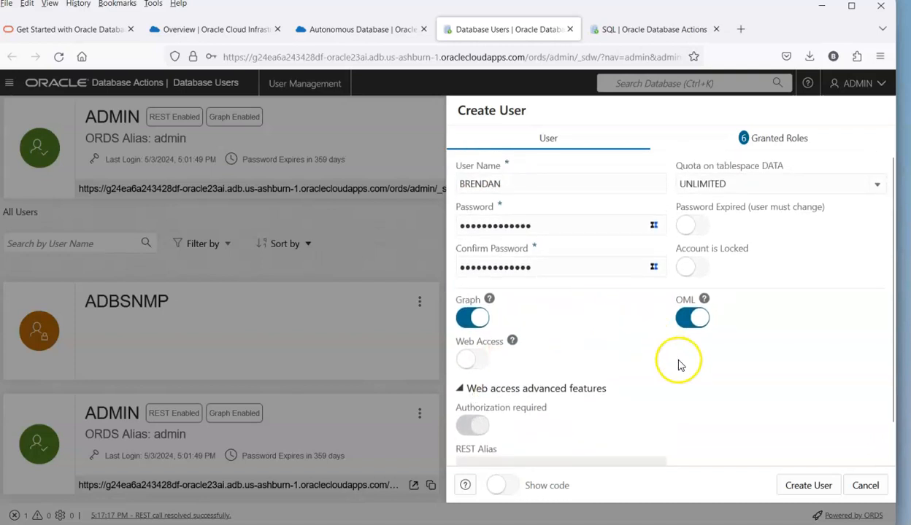
click(808, 484)
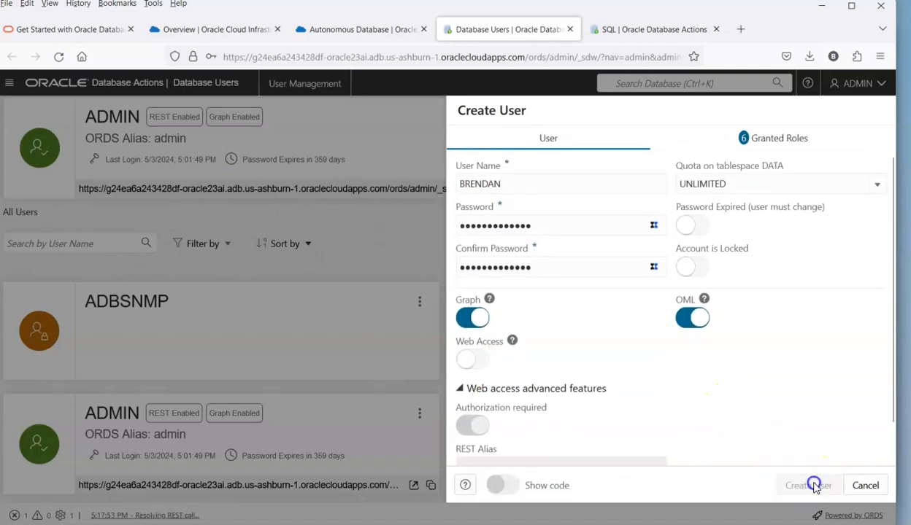
click(815, 485)
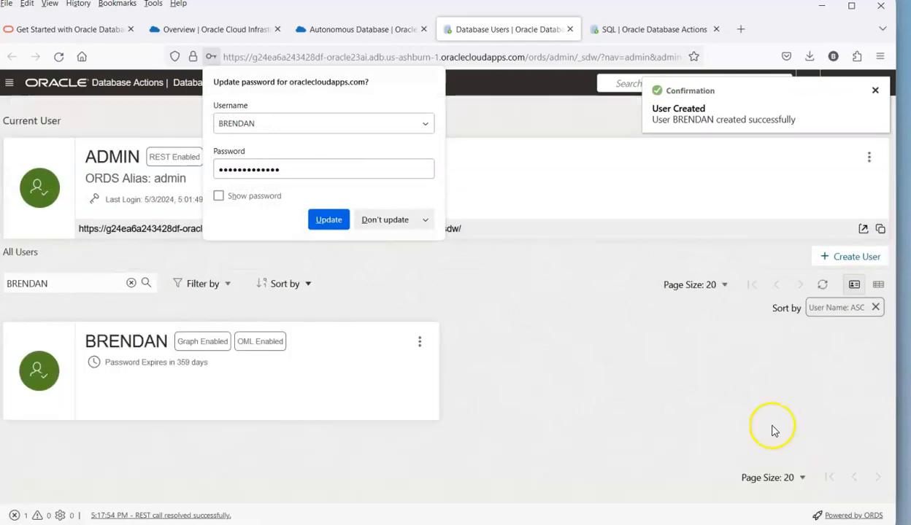
click(329, 220)
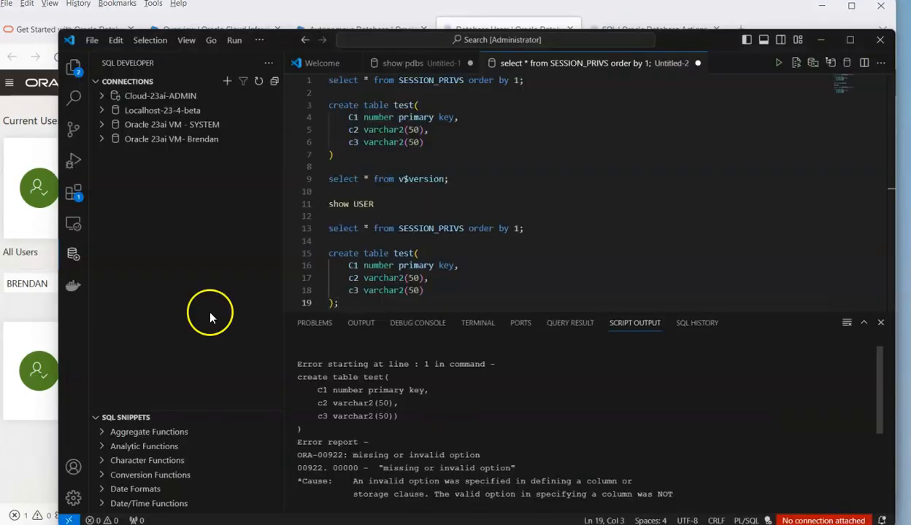
mouse_move(142, 158)
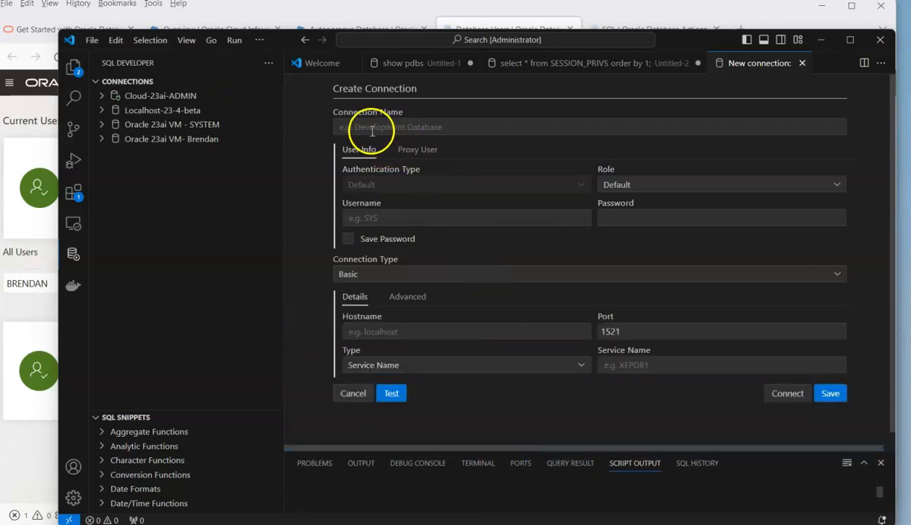
- Name the connection Cloud-23ai-BRENDAN with user brendan and a saved password
text(C;)
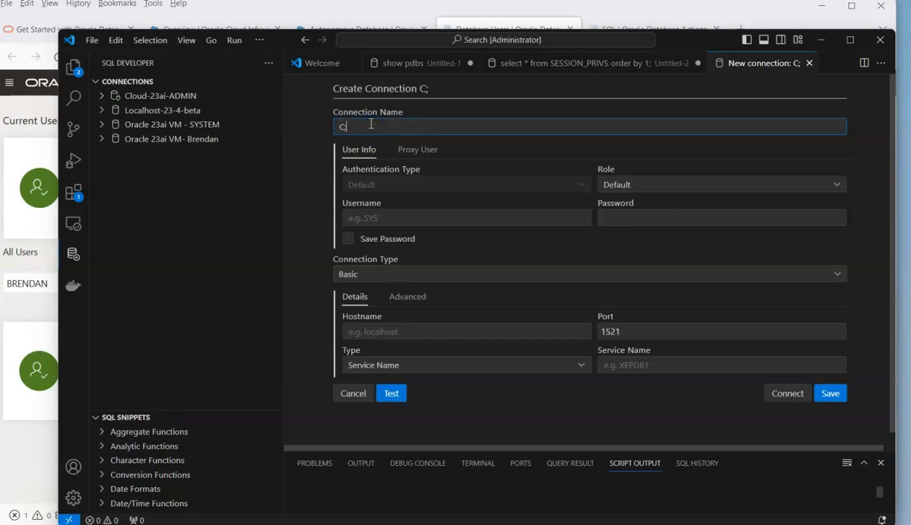
text(loud-23ao)
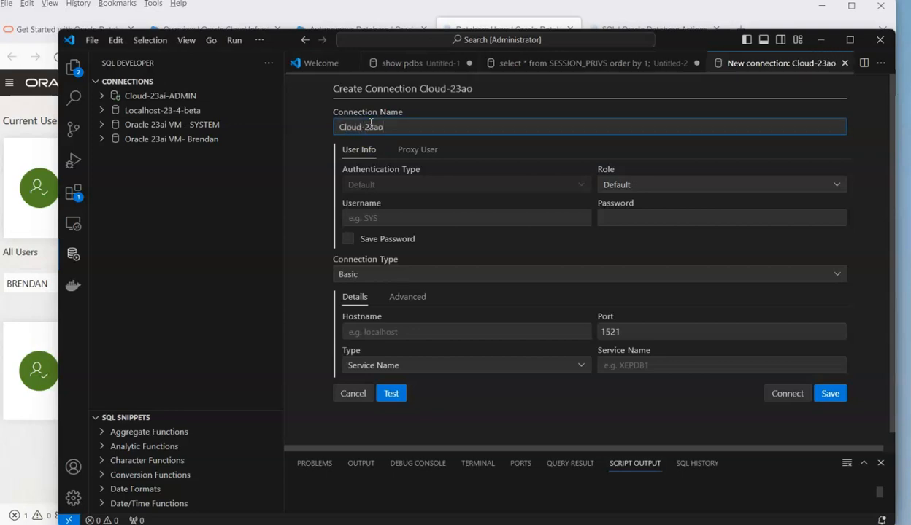
key(Backspace)
text(i-BRENDAN)
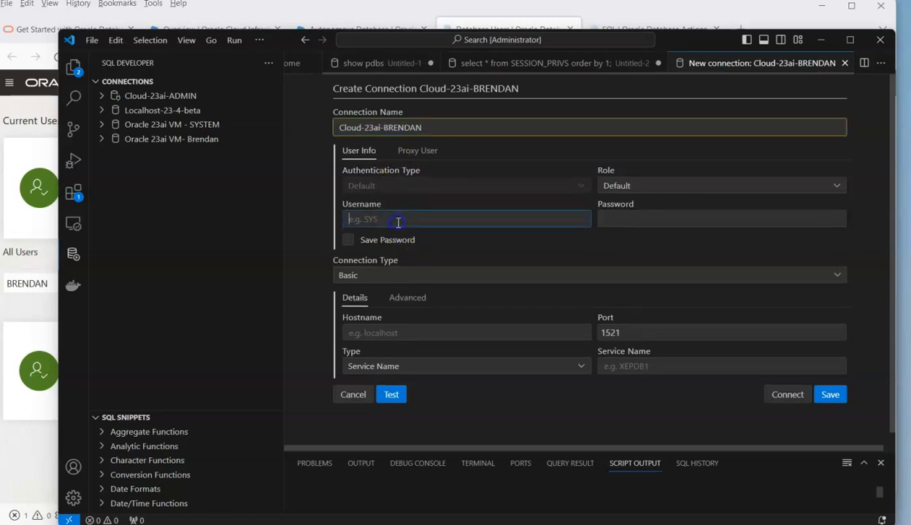
text(brendan)
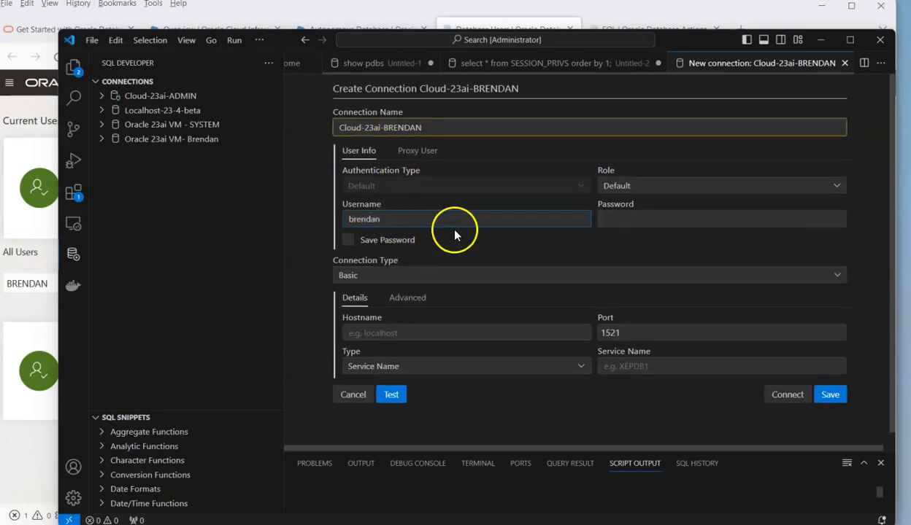
click(721, 218)
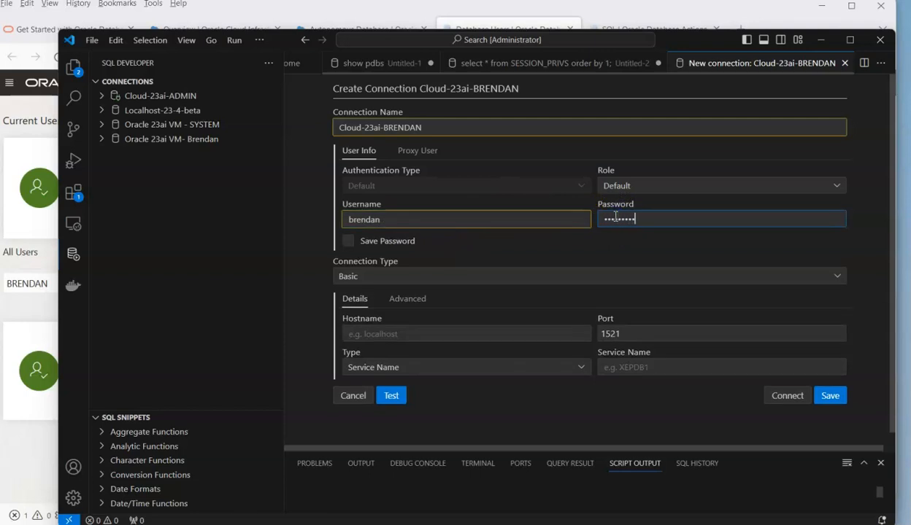
text(••)
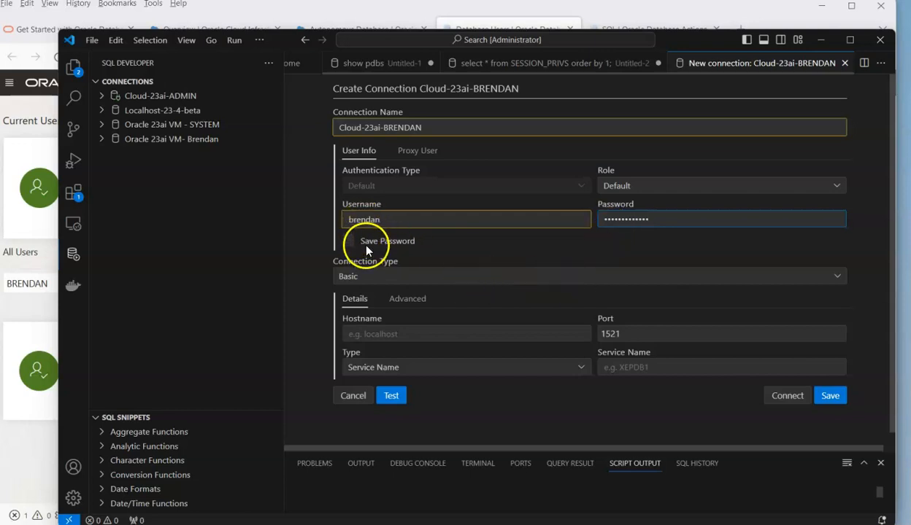
click(348, 241)
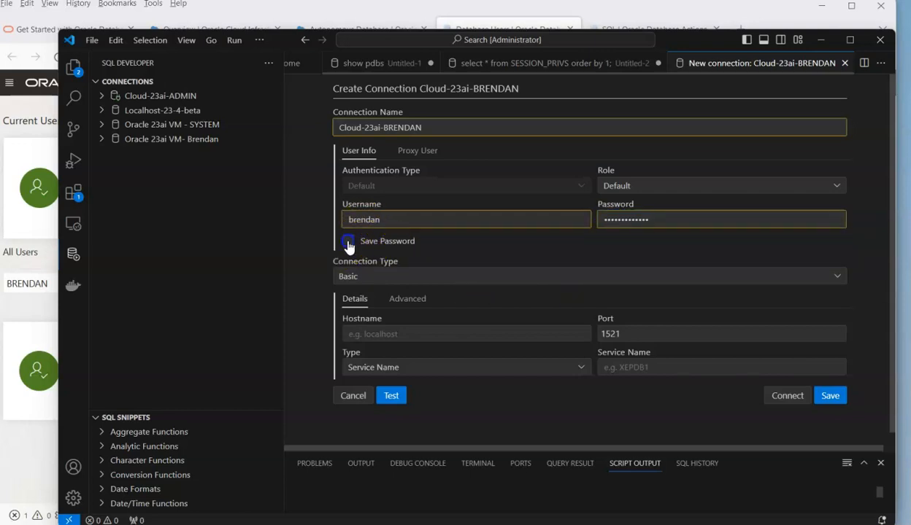
- Use Cloud Wallet type with the Oracle23ai wallet zip and confirm the connection test passes
click(349, 246)
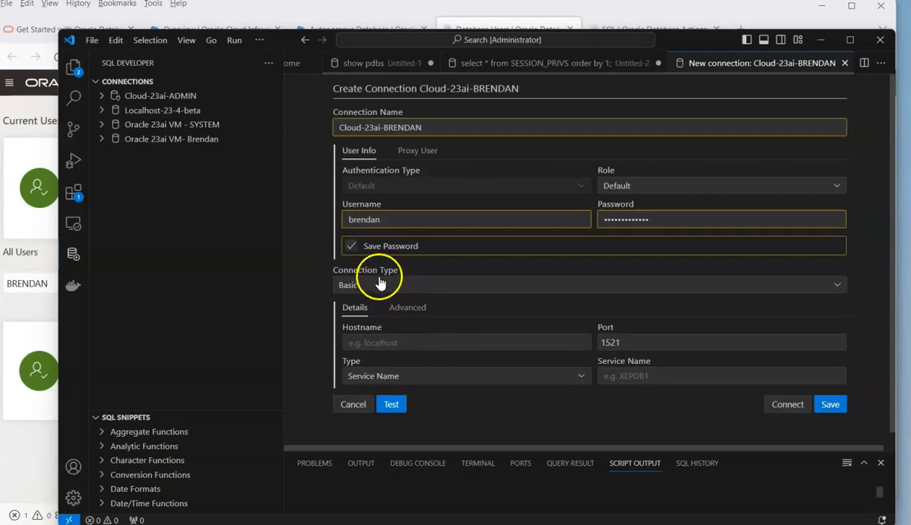
click(590, 285)
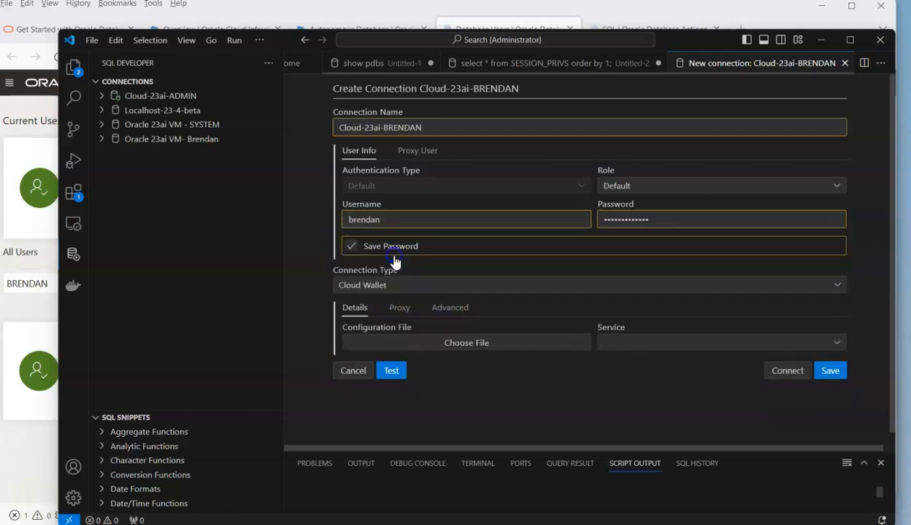
click(466, 344)
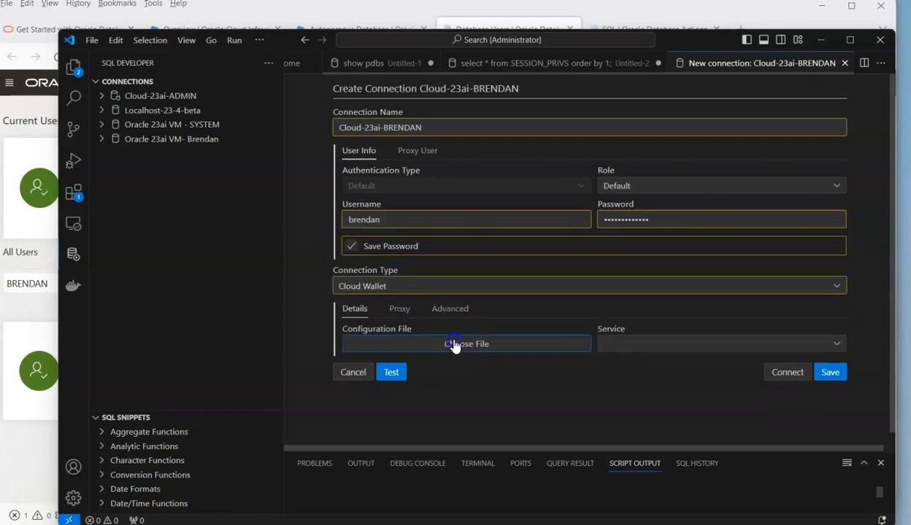
click(466, 344)
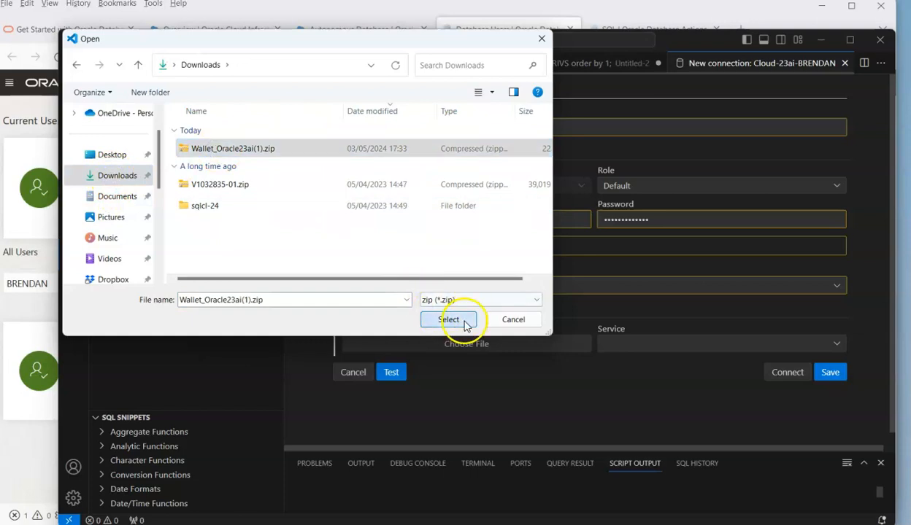
click(449, 320)
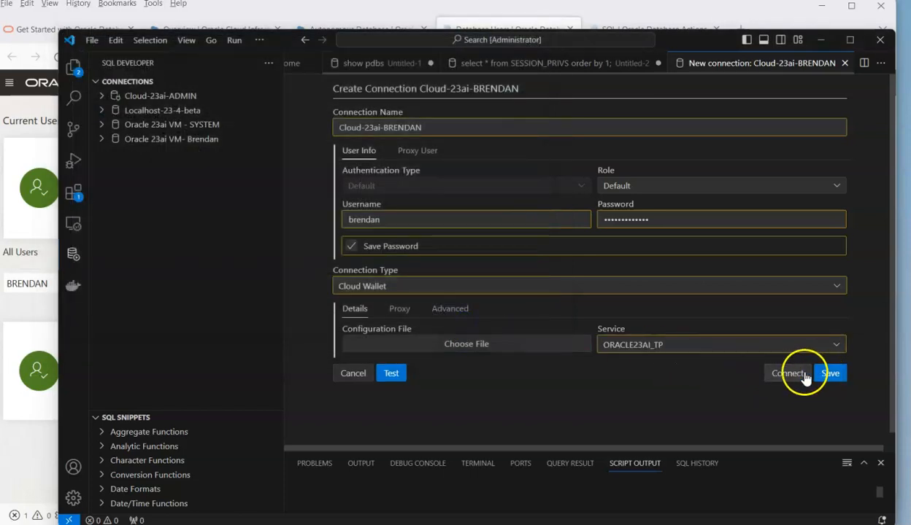
click(391, 373)
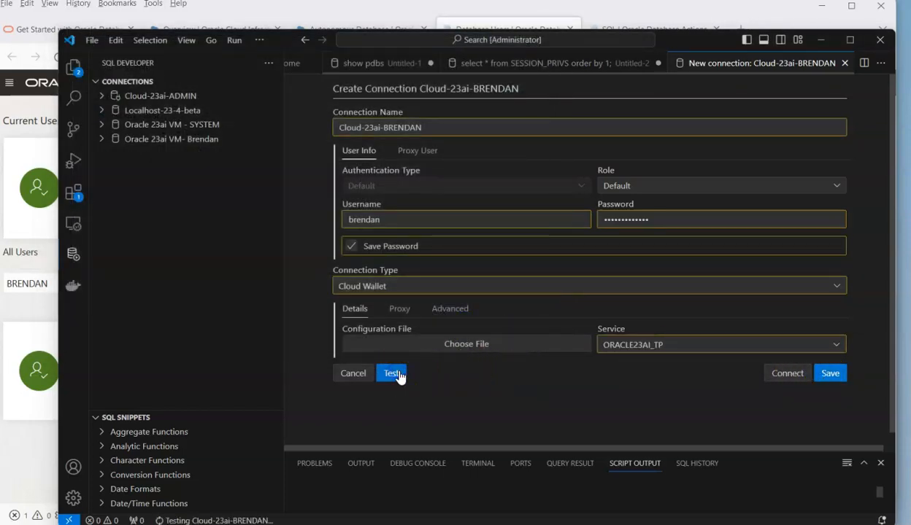
click(390, 373)
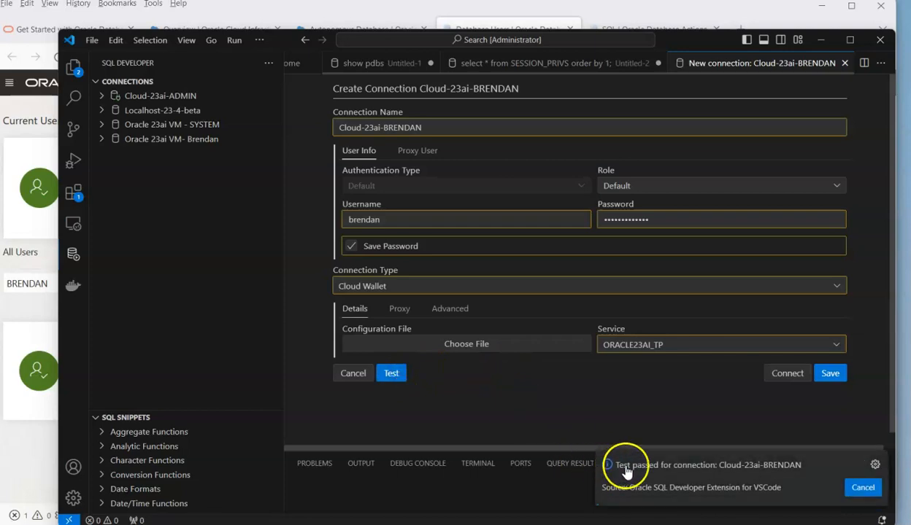
click(830, 373)
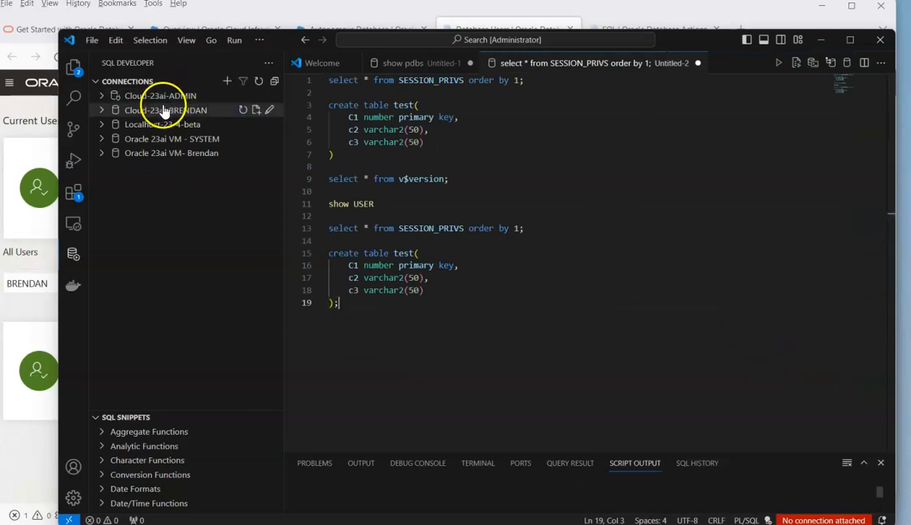
- Connect Cloud-23ai-BRENDAN and expand its tree of Tables, Views and other objects
click(165, 109)
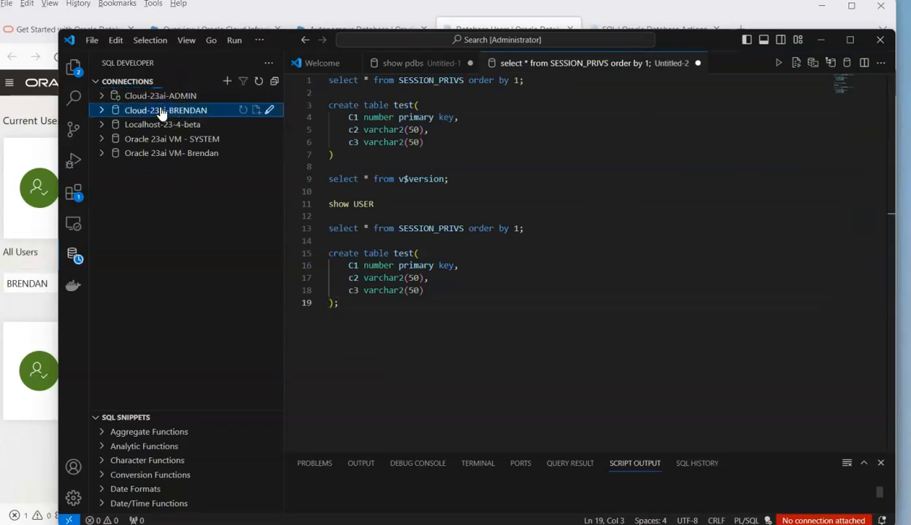
mouse_move(227, 85)
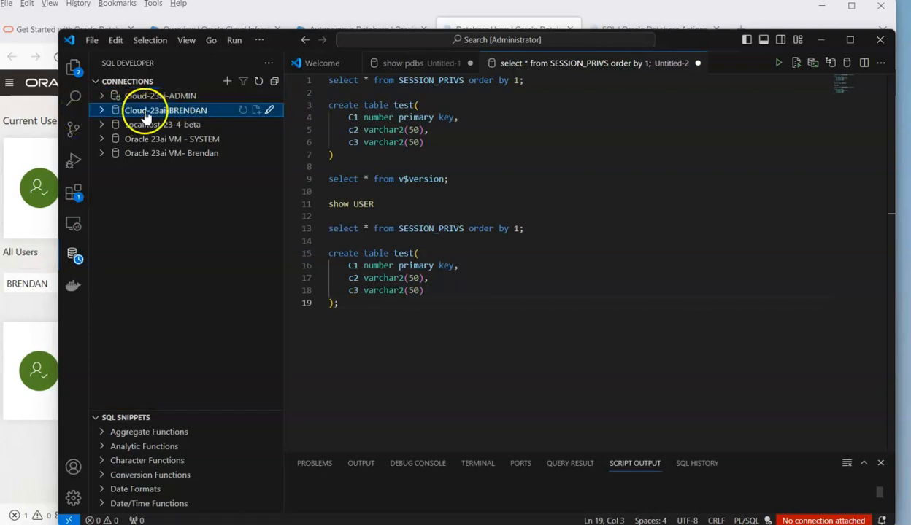
mouse_move(146, 115)
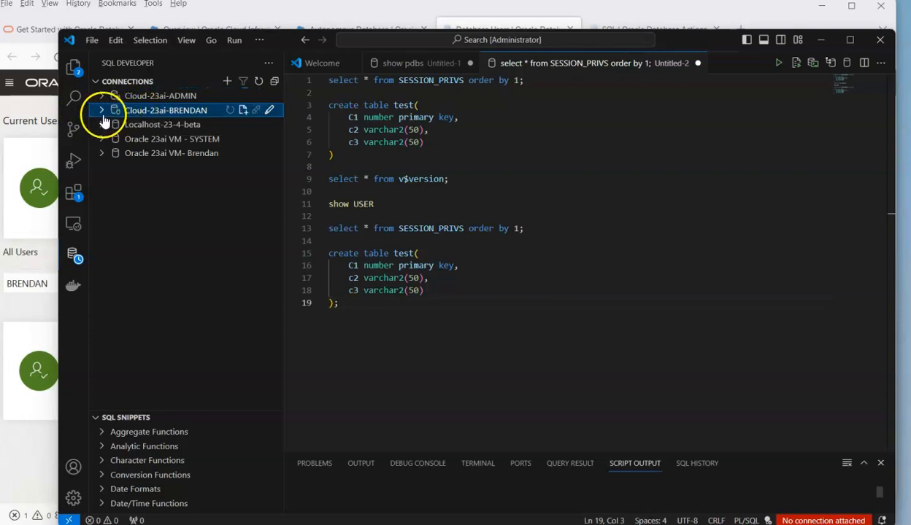
click(102, 110)
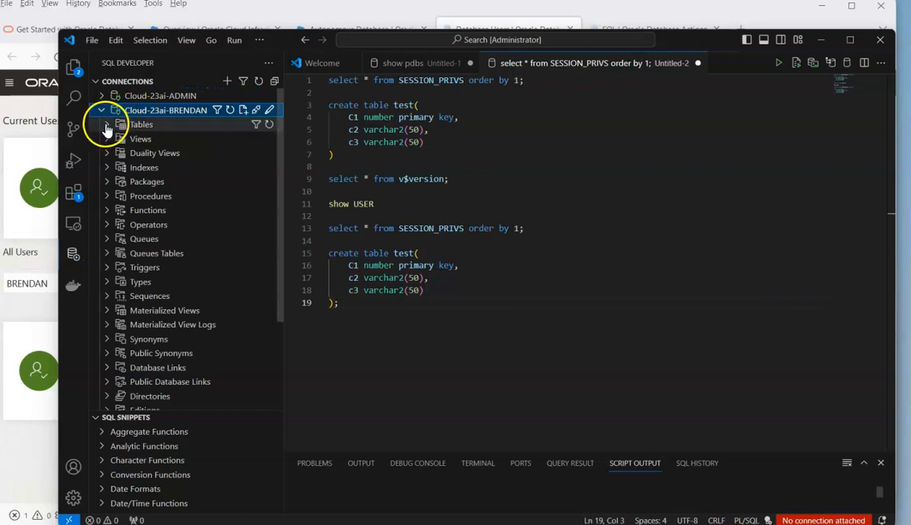
click(141, 124)
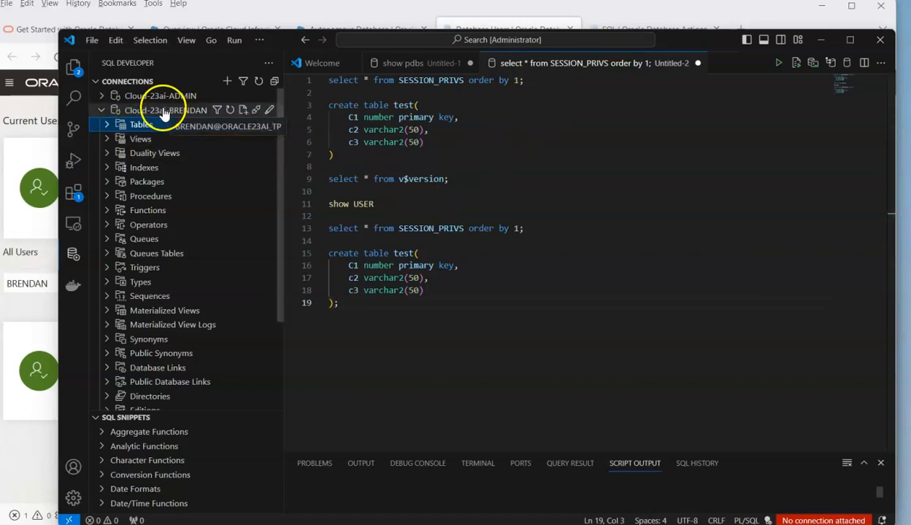
- Open a SQL worksheet on Cloud-23ai-BRENDAN, copy in the show pdbs script, and run select * from v$version
right_click(164, 110)
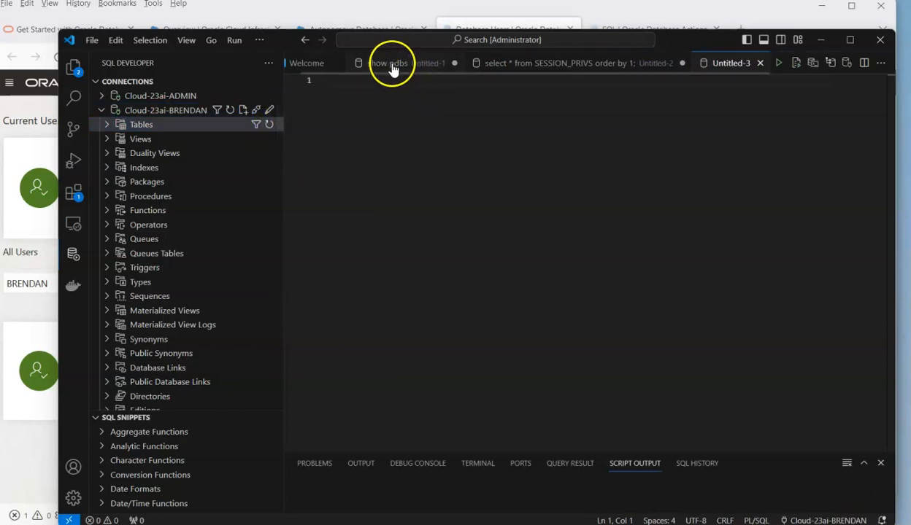
click(390, 63)
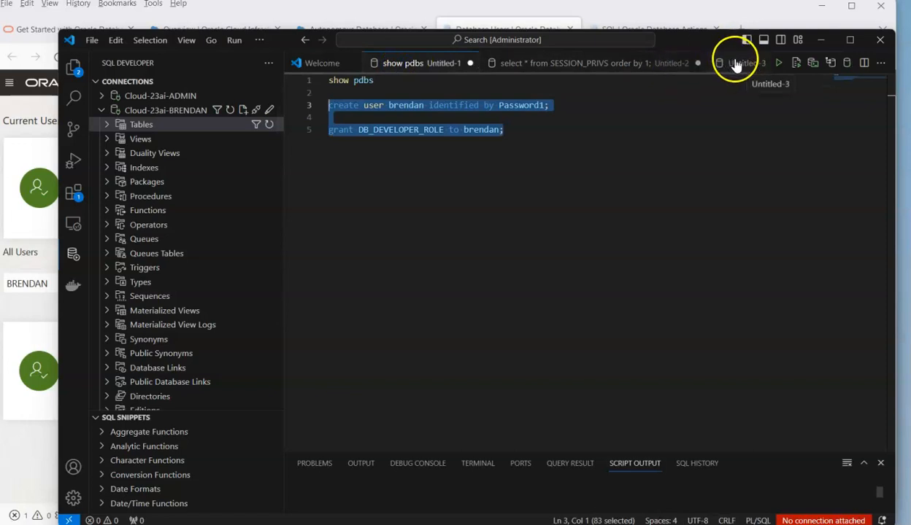
click(744, 63)
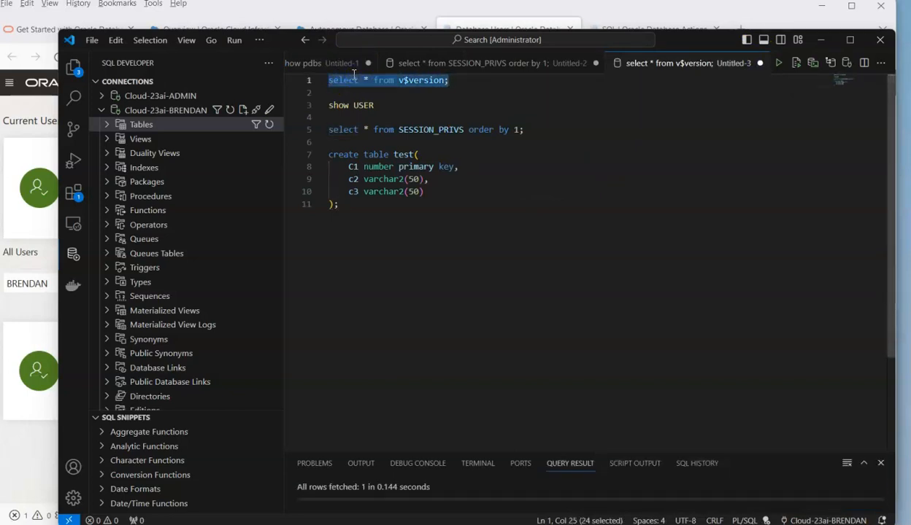
mouse_move(489, 509)
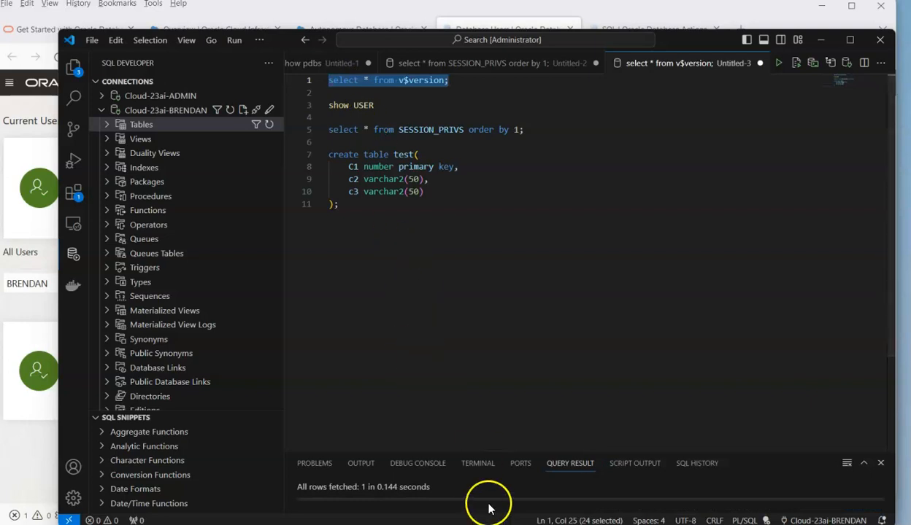
mouse_move(476, 501)
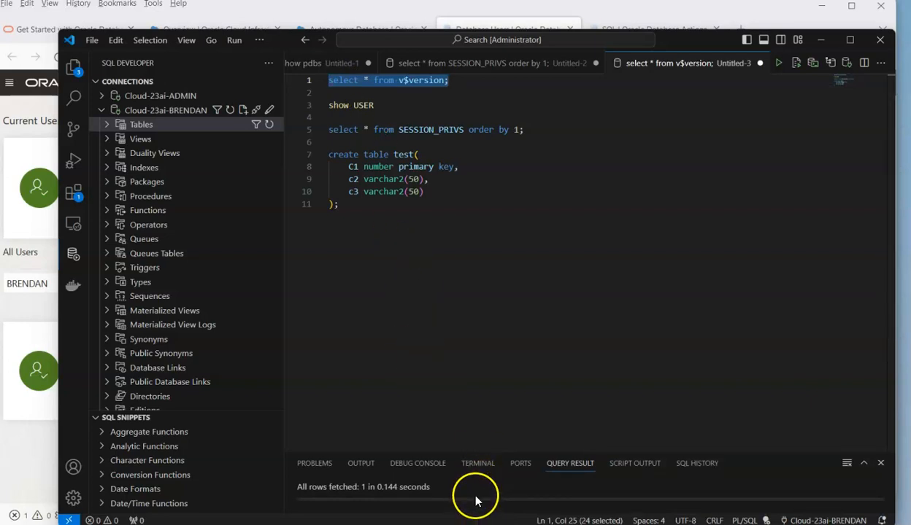
mouse_move(454, 451)
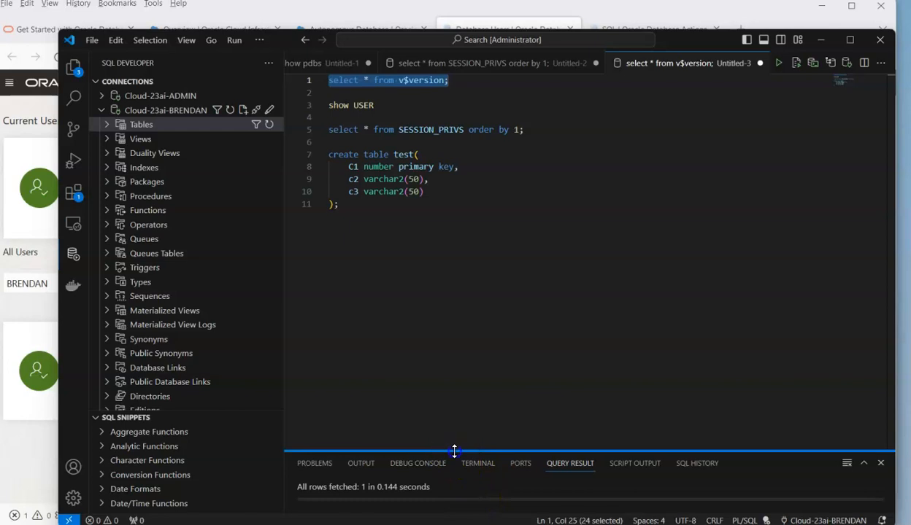
- Read the full 23ai v$version banner, then run SESSION_PRIVS and scroll its 20 rows
click(781, 67)
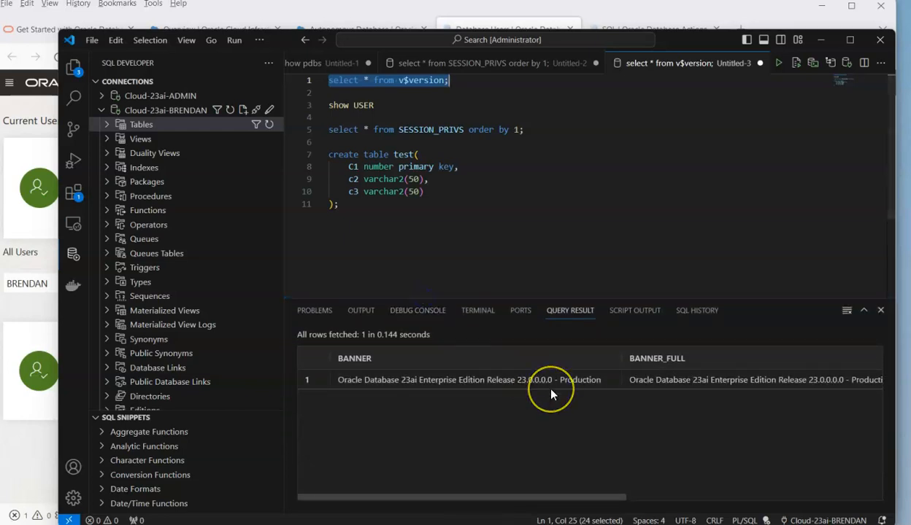
scroll(right, 3)
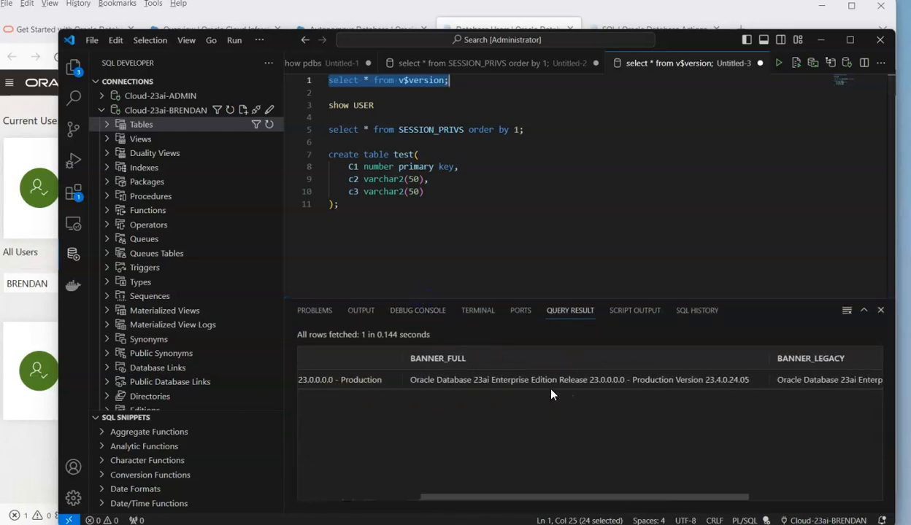
mouse_move(593, 394)
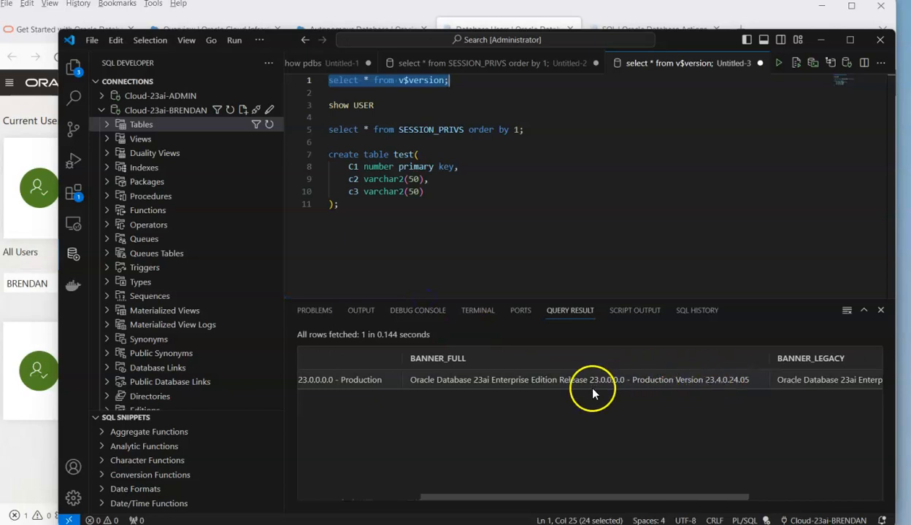
mouse_move(745, 390)
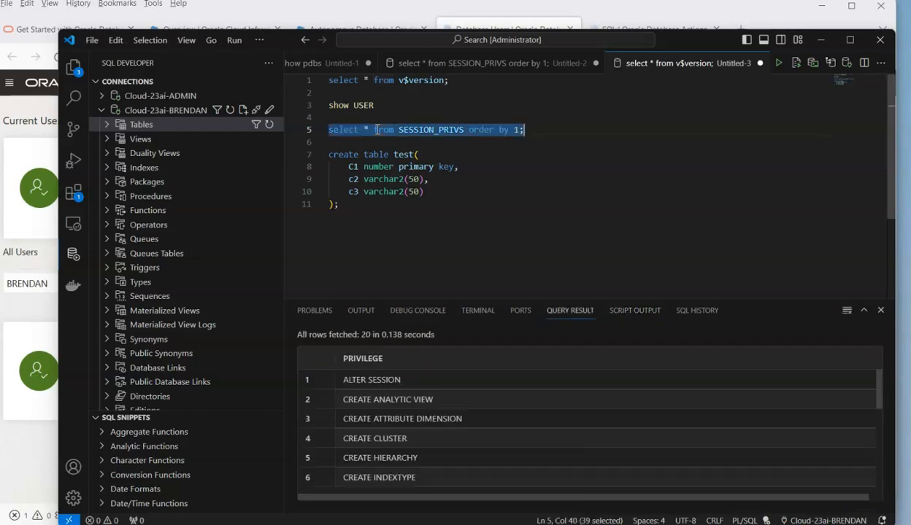
scroll(down, 3)
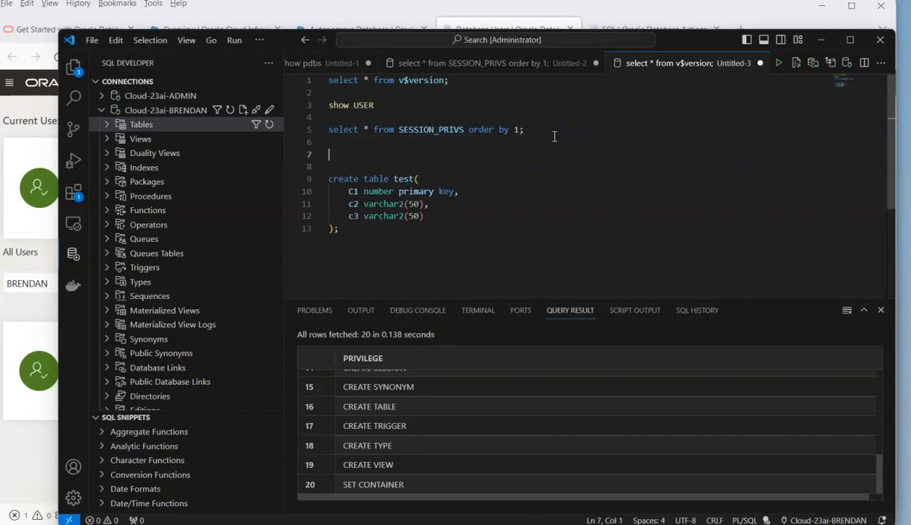
- Run show pdbs and create table test, then find TEST under the connection's Tables
text(show p)
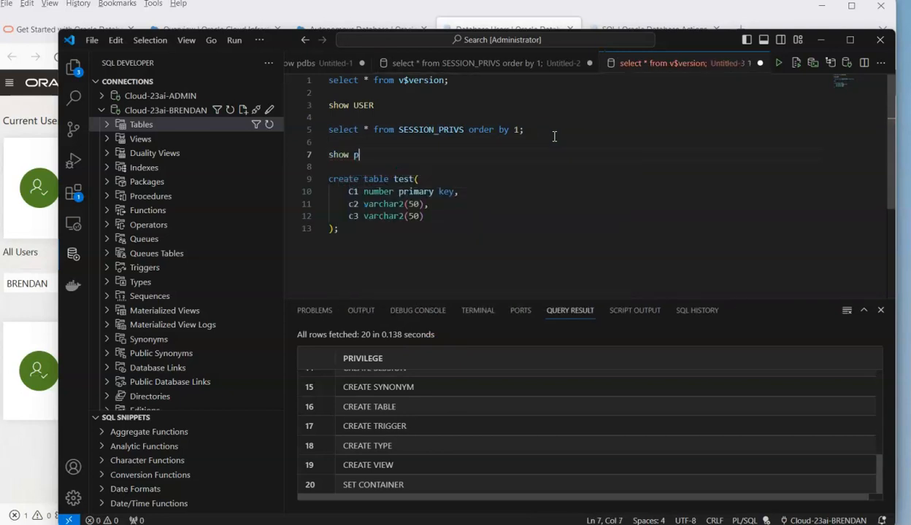
text(dbs)
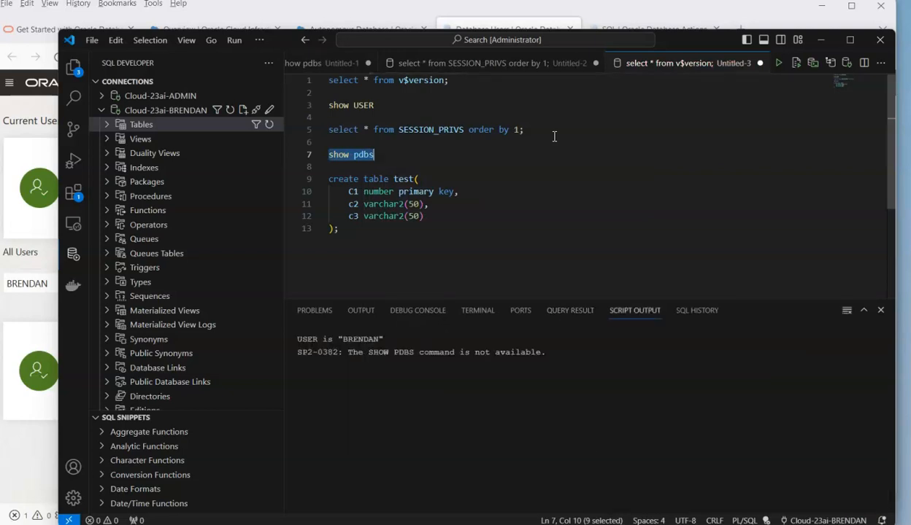
mouse_move(405, 381)
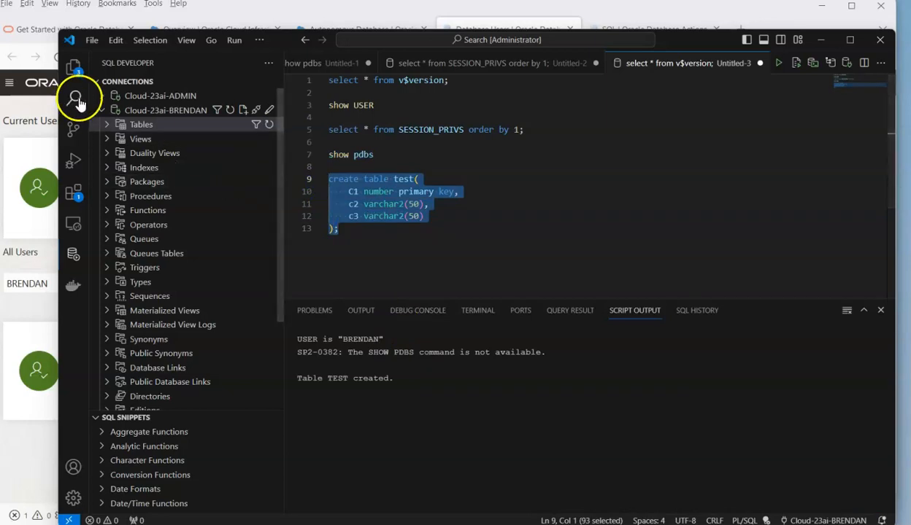
click(141, 125)
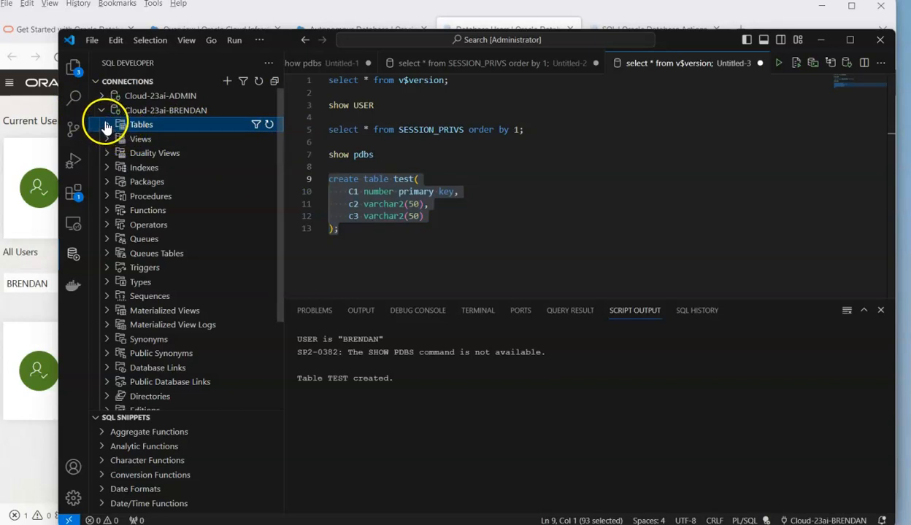
click(107, 124)
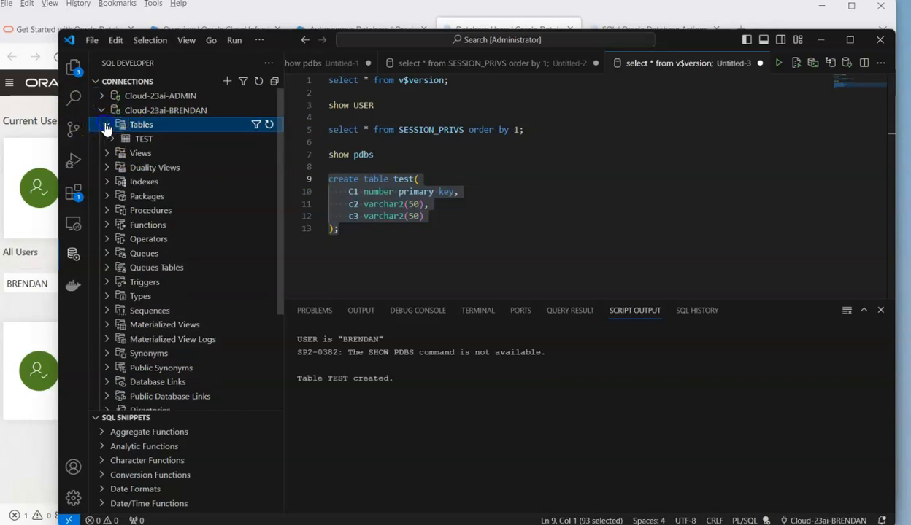